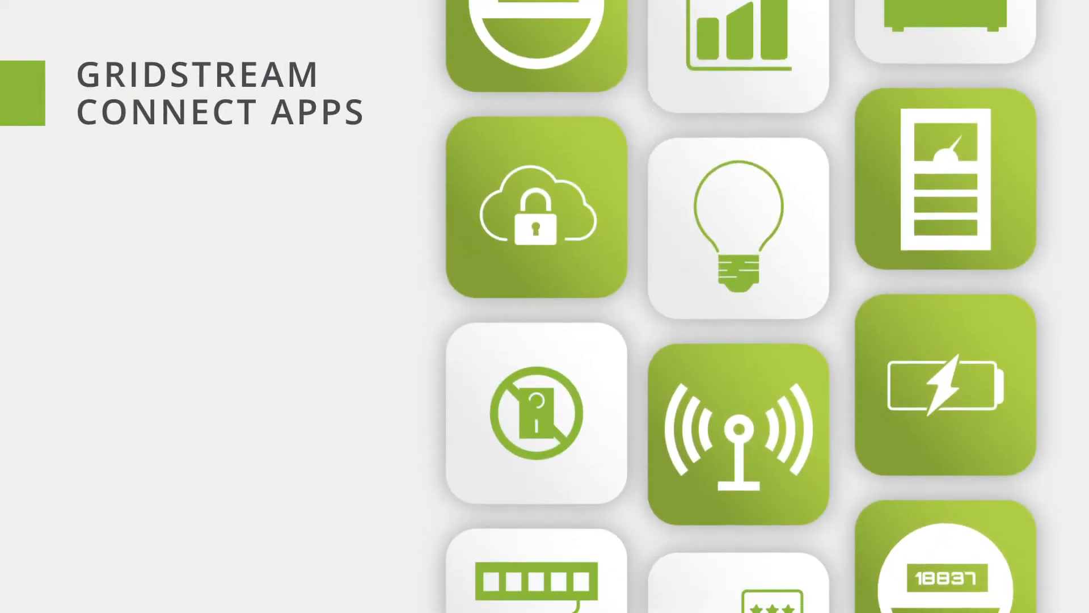
{"action": "scroll", "scroll_direction": "down", "scroll_amount": 3}
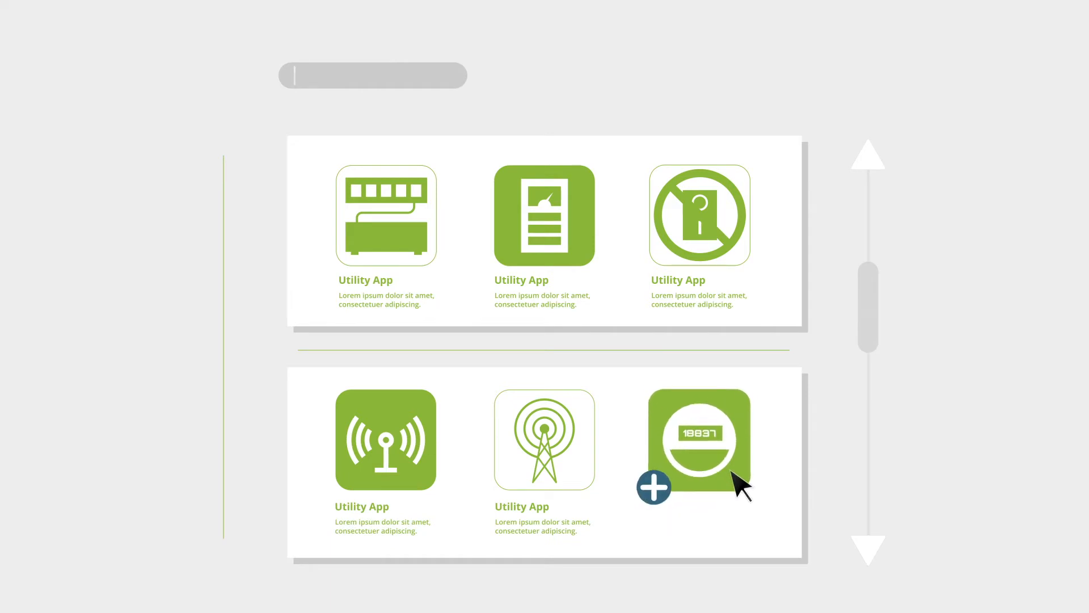
{"action": "left_click", "coordinate": [698, 439]}
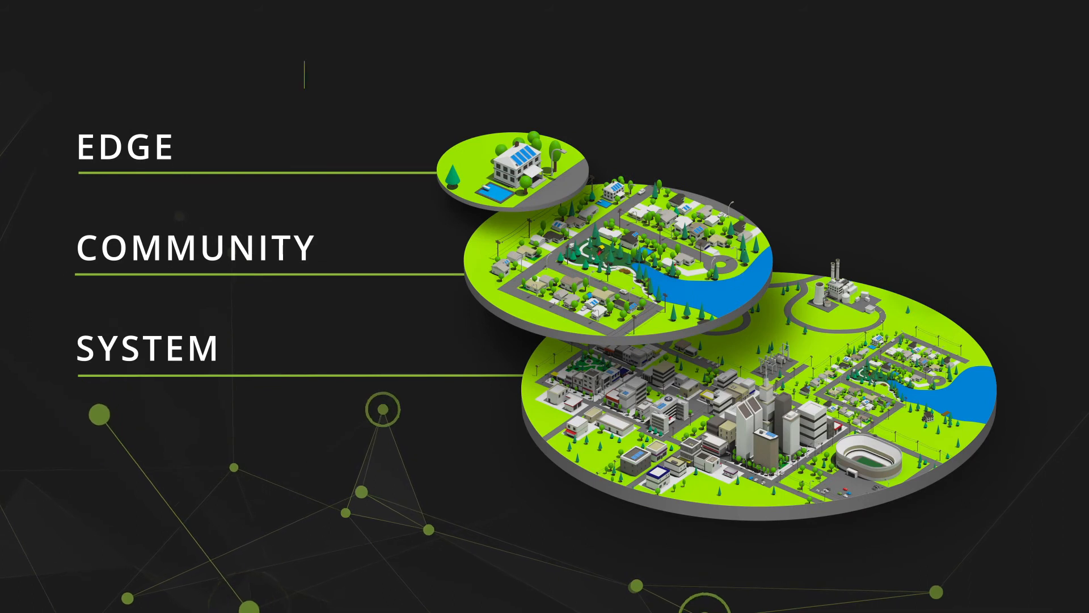
{"action": "left_click", "coordinate": [196, 248]}
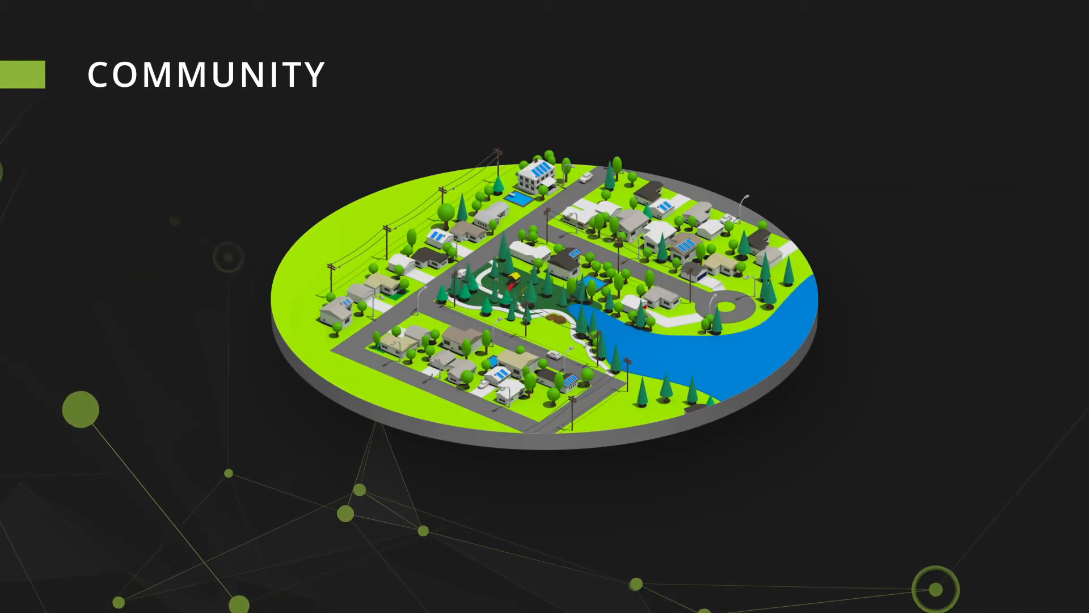